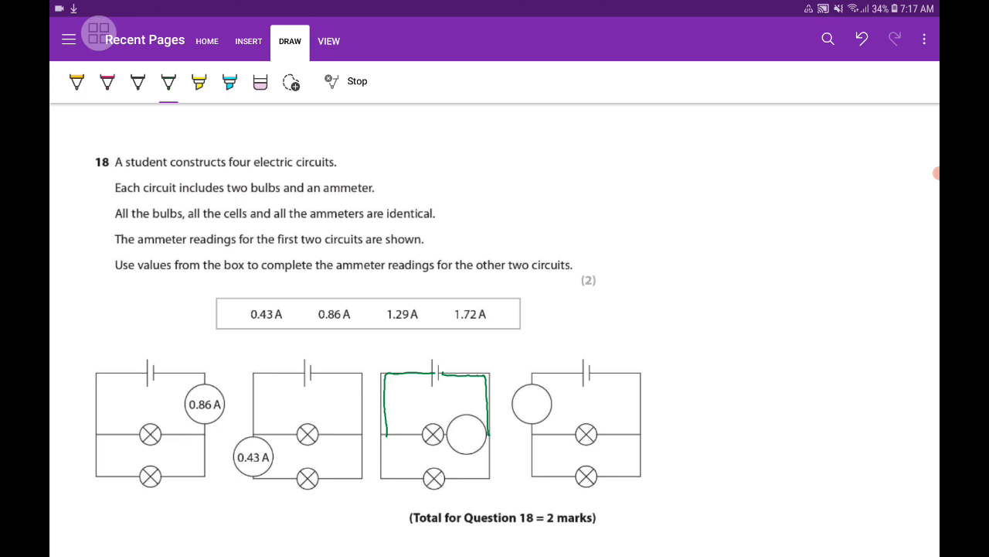
Step: Switch the pen ink colour to blue for tracing the third circuit
left_click(167, 81)
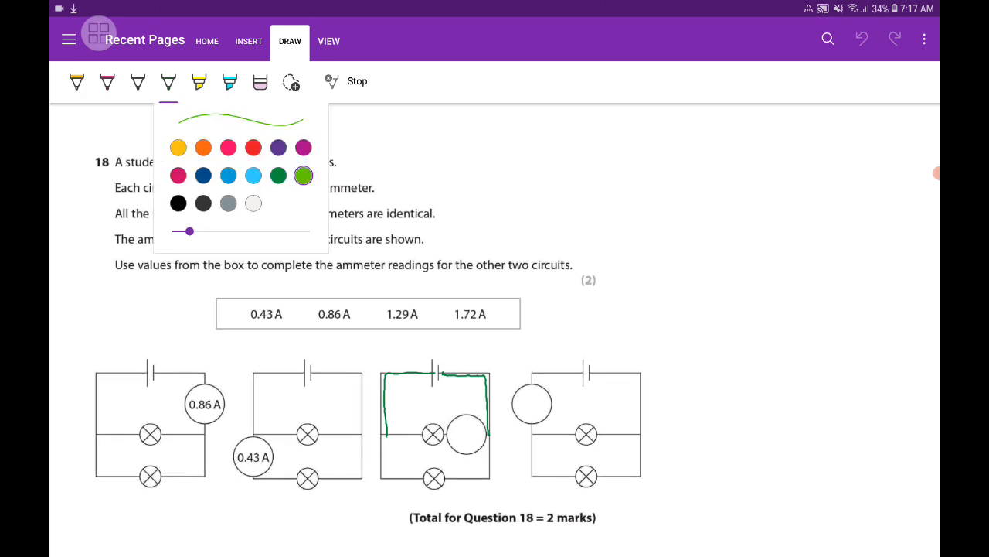
left_click(229, 174)
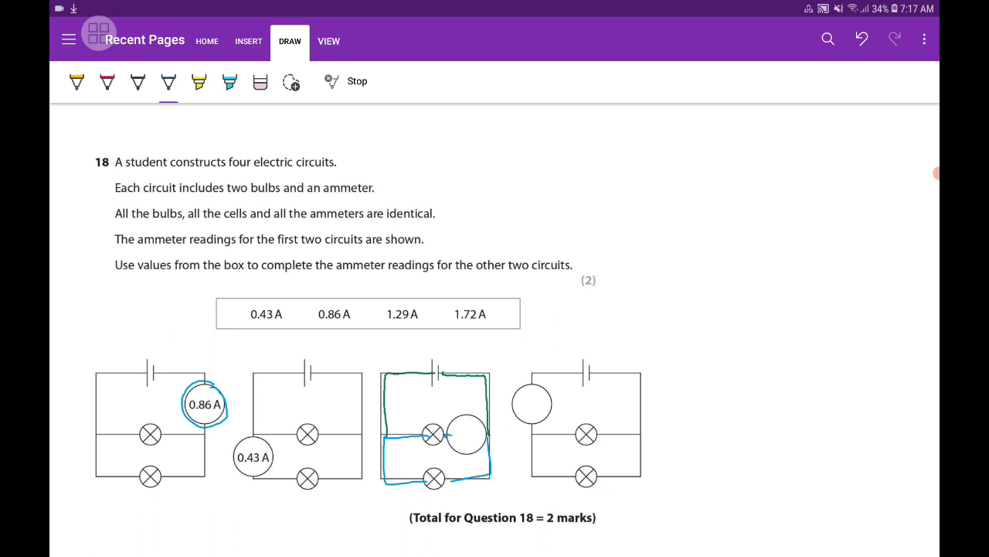
Step: Handwrite the working 0.86/2 = 0.43 beside the question and circle 0.43
left_click_drag(662, 325, 711, 297)
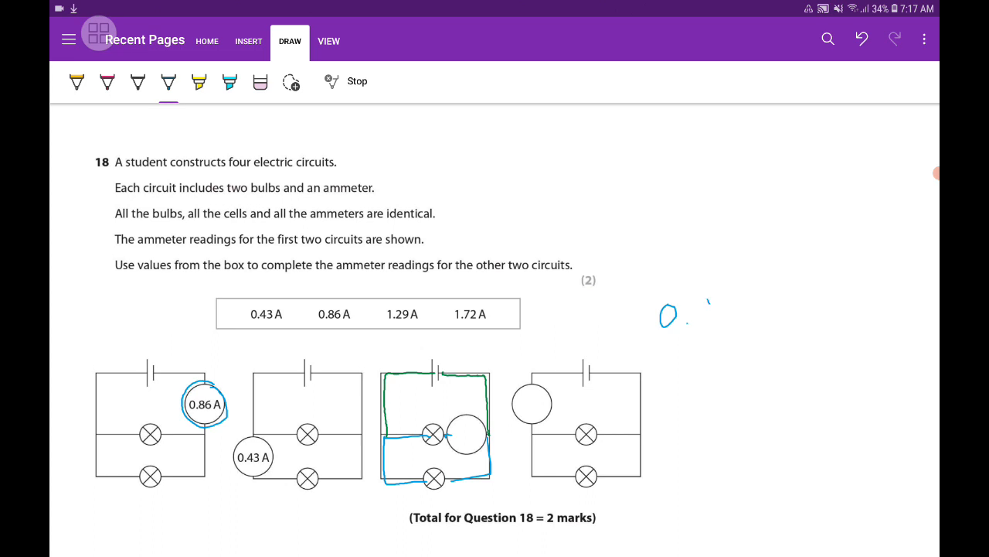
left_click_drag(692, 317, 730, 333)
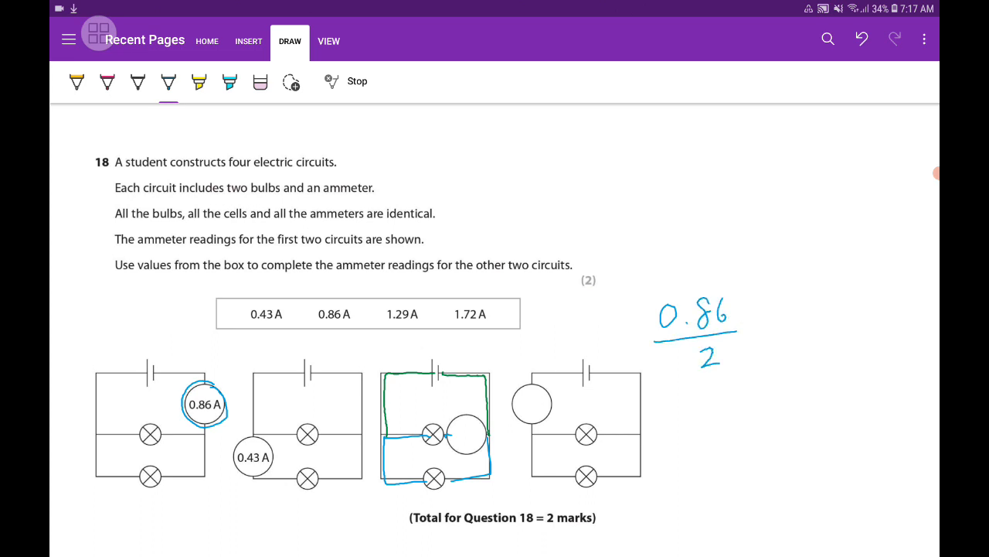
left_click_drag(770, 317, 791, 333)
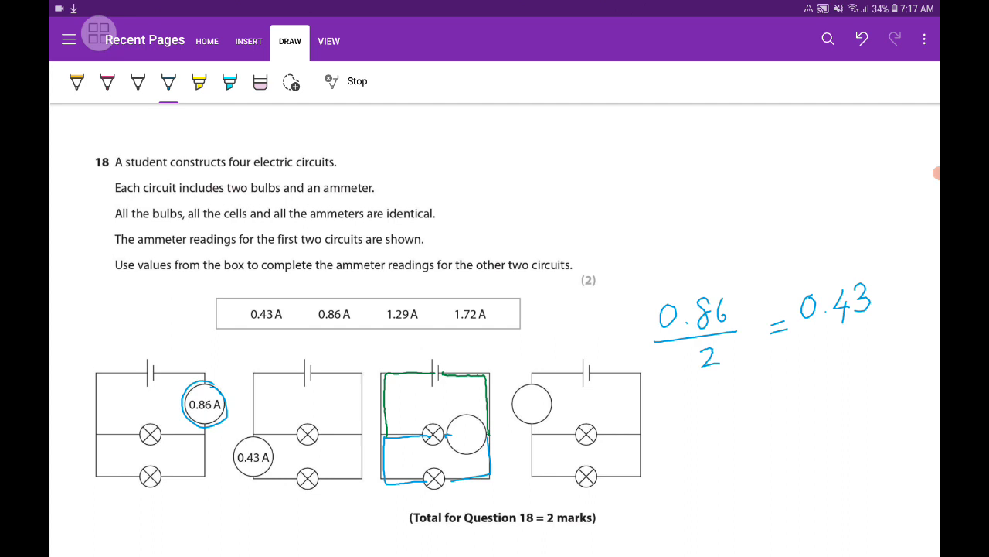
left_click_drag(792, 277, 878, 271)
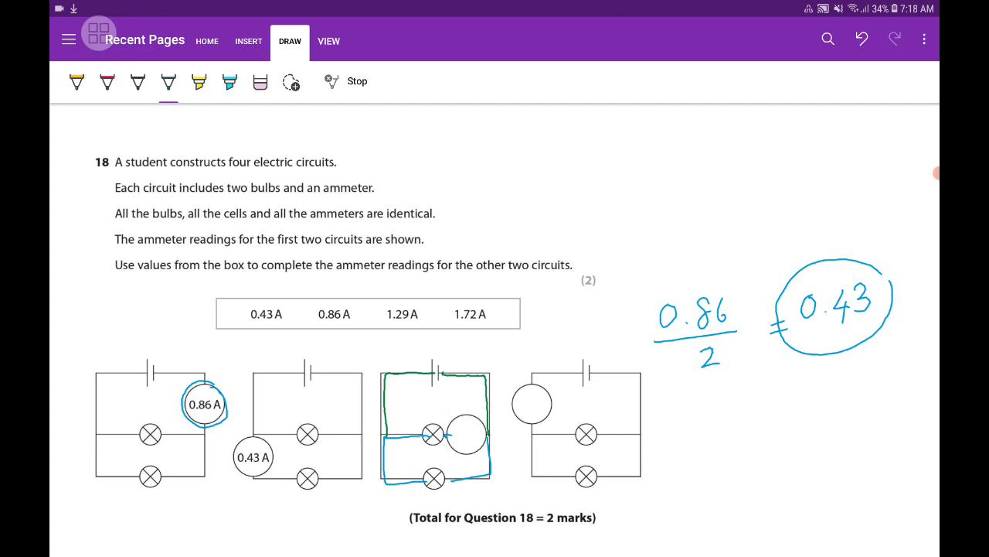
Step: Write 0.86 A inside the fourth circuit's ammeter
left_click_drag(519, 402, 541, 410)
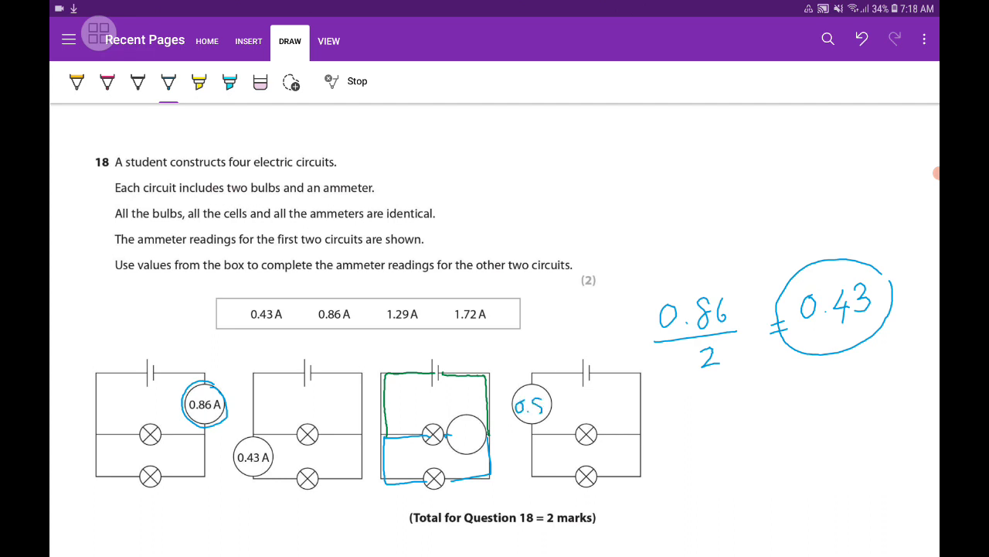
type("0.86 A")
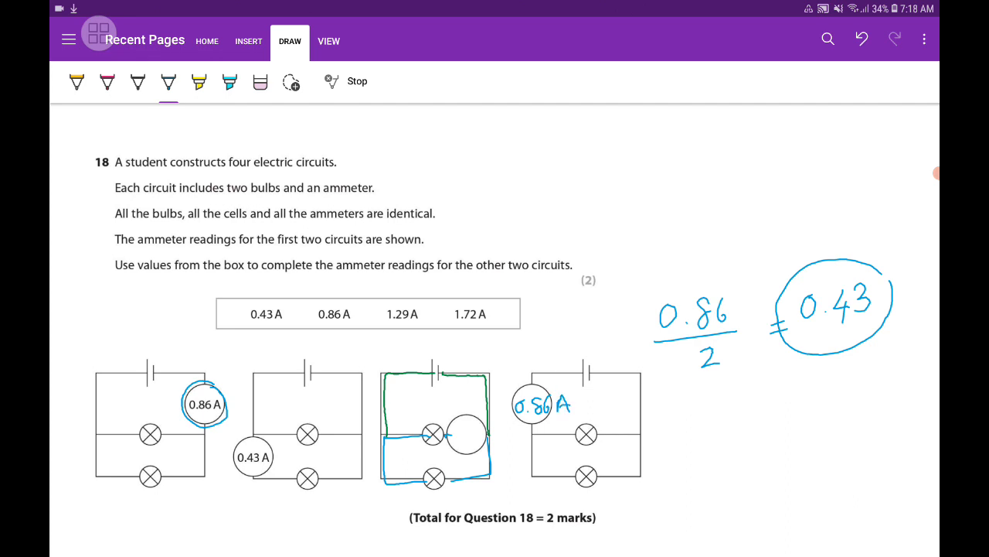